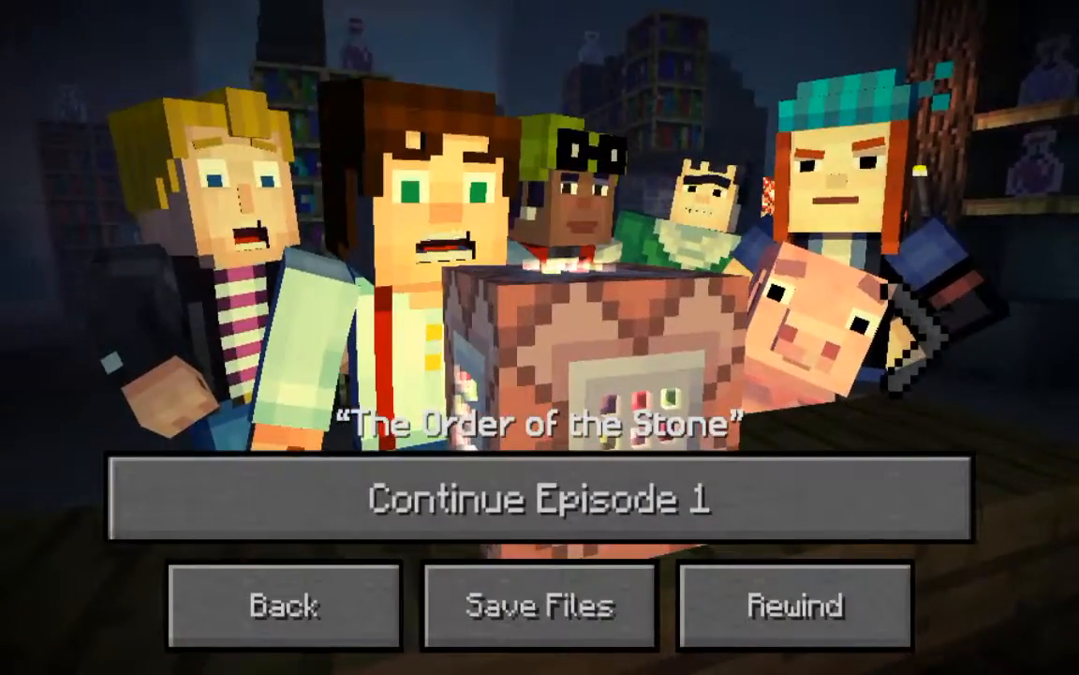
Step: Continue the saved episode and watch until the timed confrontation choice appears
left_click(540, 497)
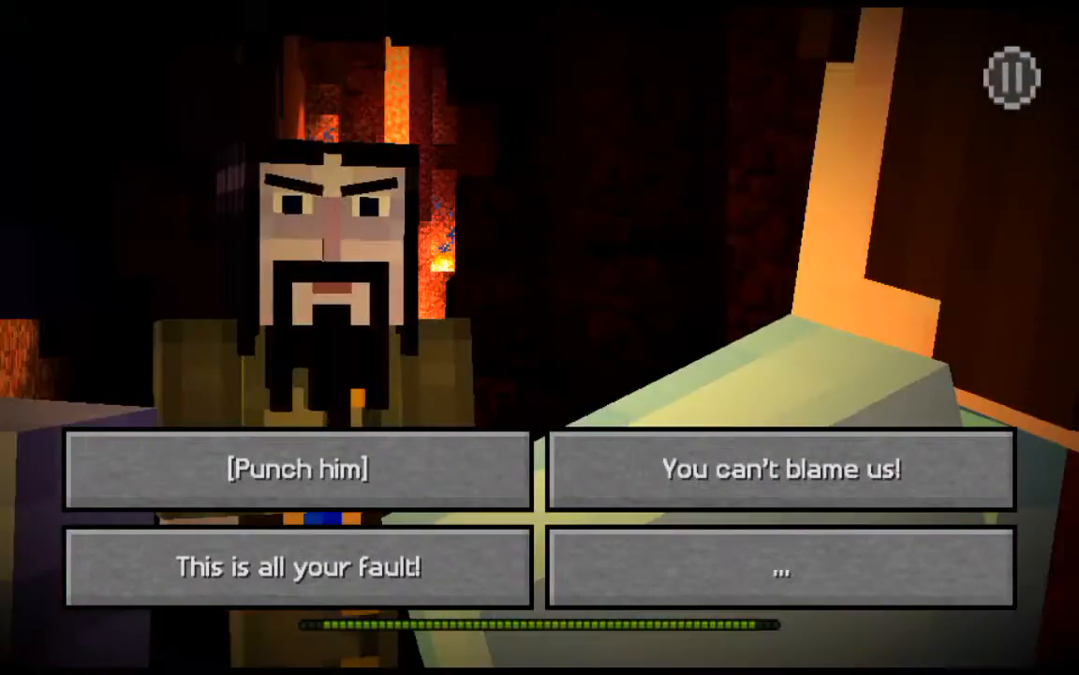
Step: Choose [Punch him] against the bearded man, leading to the Ivor reply prompt
left_click(298, 469)
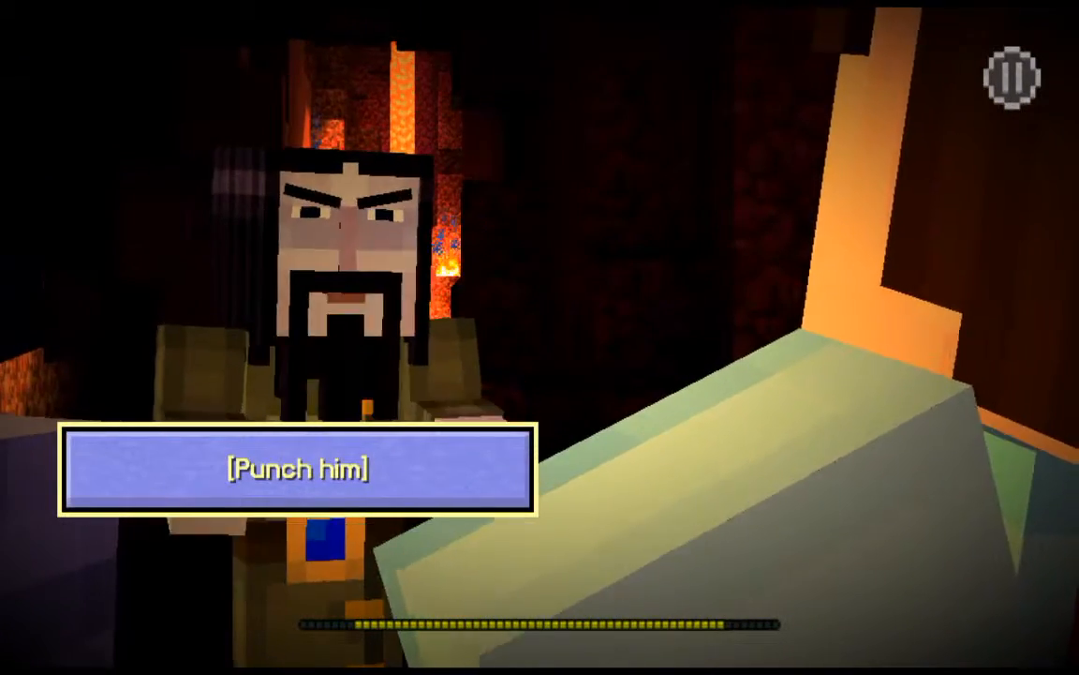
left_click(298, 469)
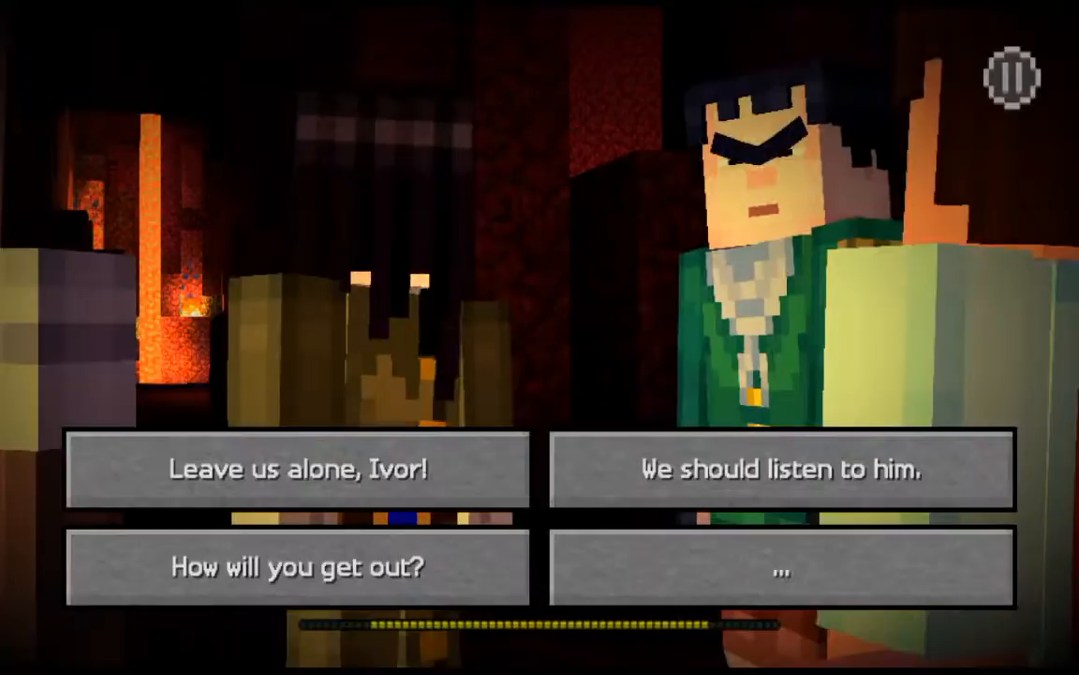
Step: Pick a reply about Ivor, carrying the story into the minecart ride over lava
left_click(779, 468)
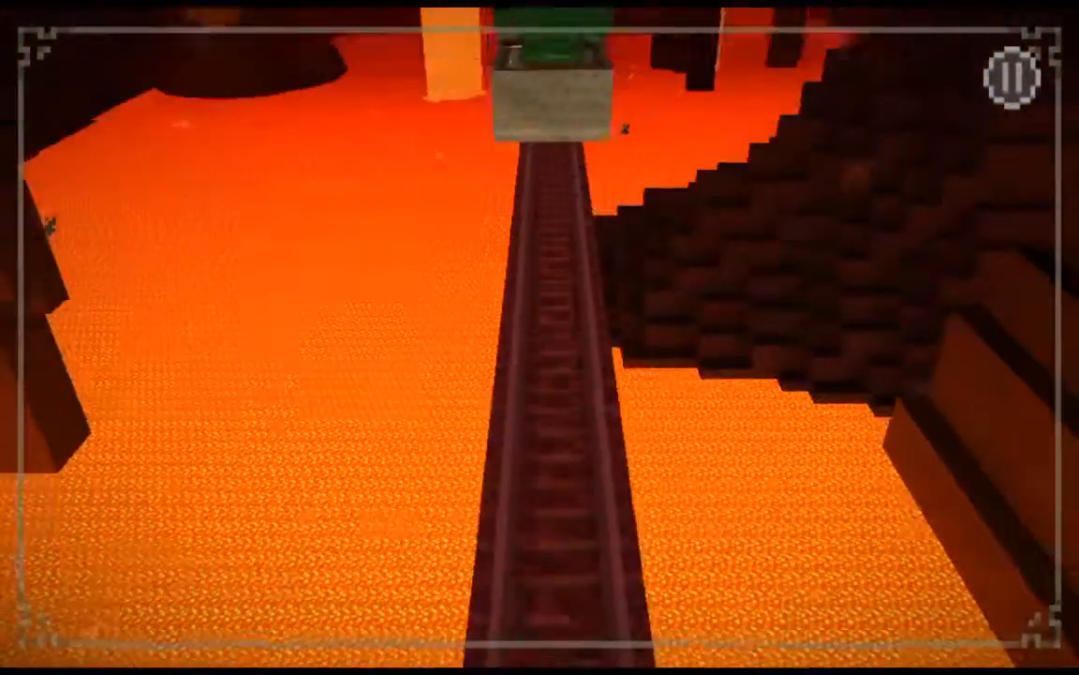
Step: Pull down the notification shade and expand the recorder's Pause, Stop and Draw controls
left_click(1010, 79)
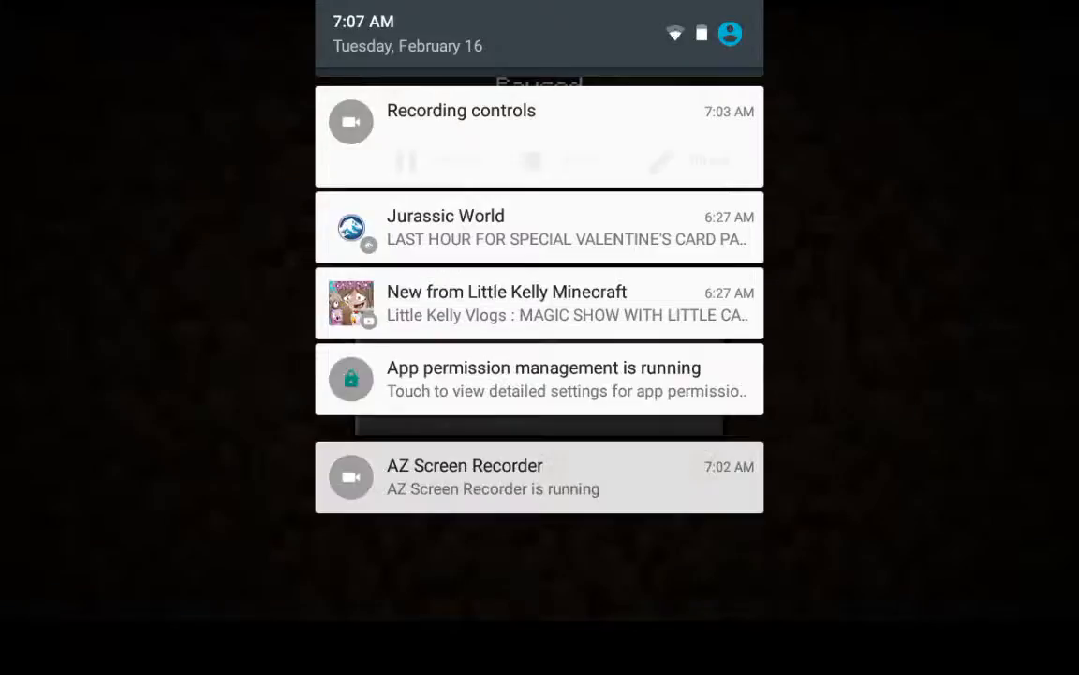
left_click(540, 122)
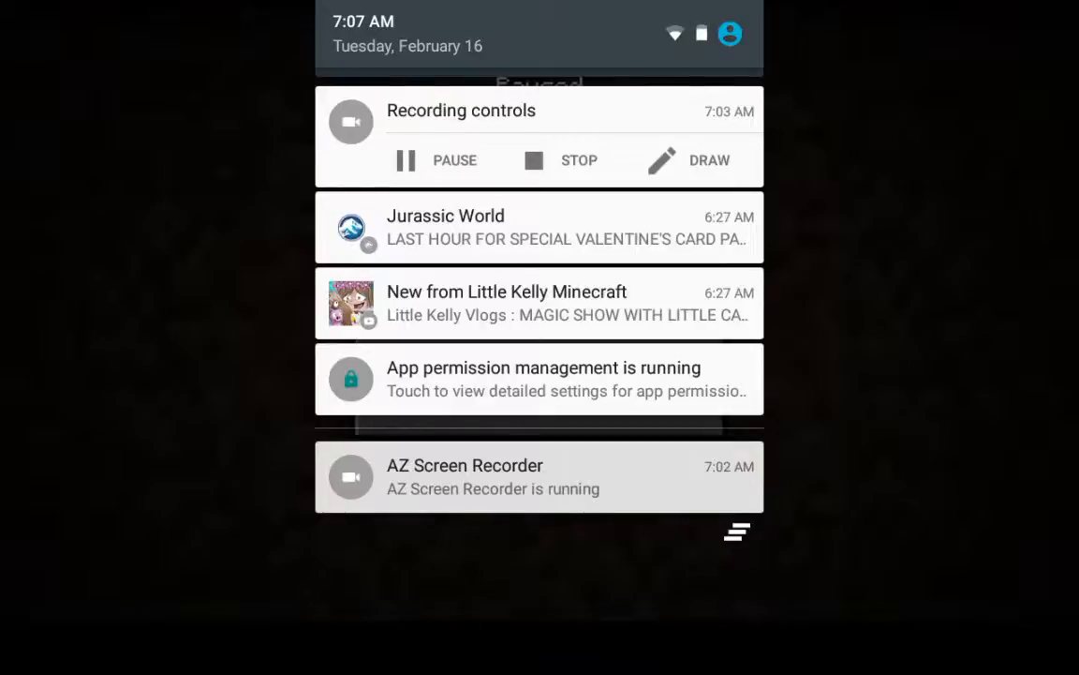